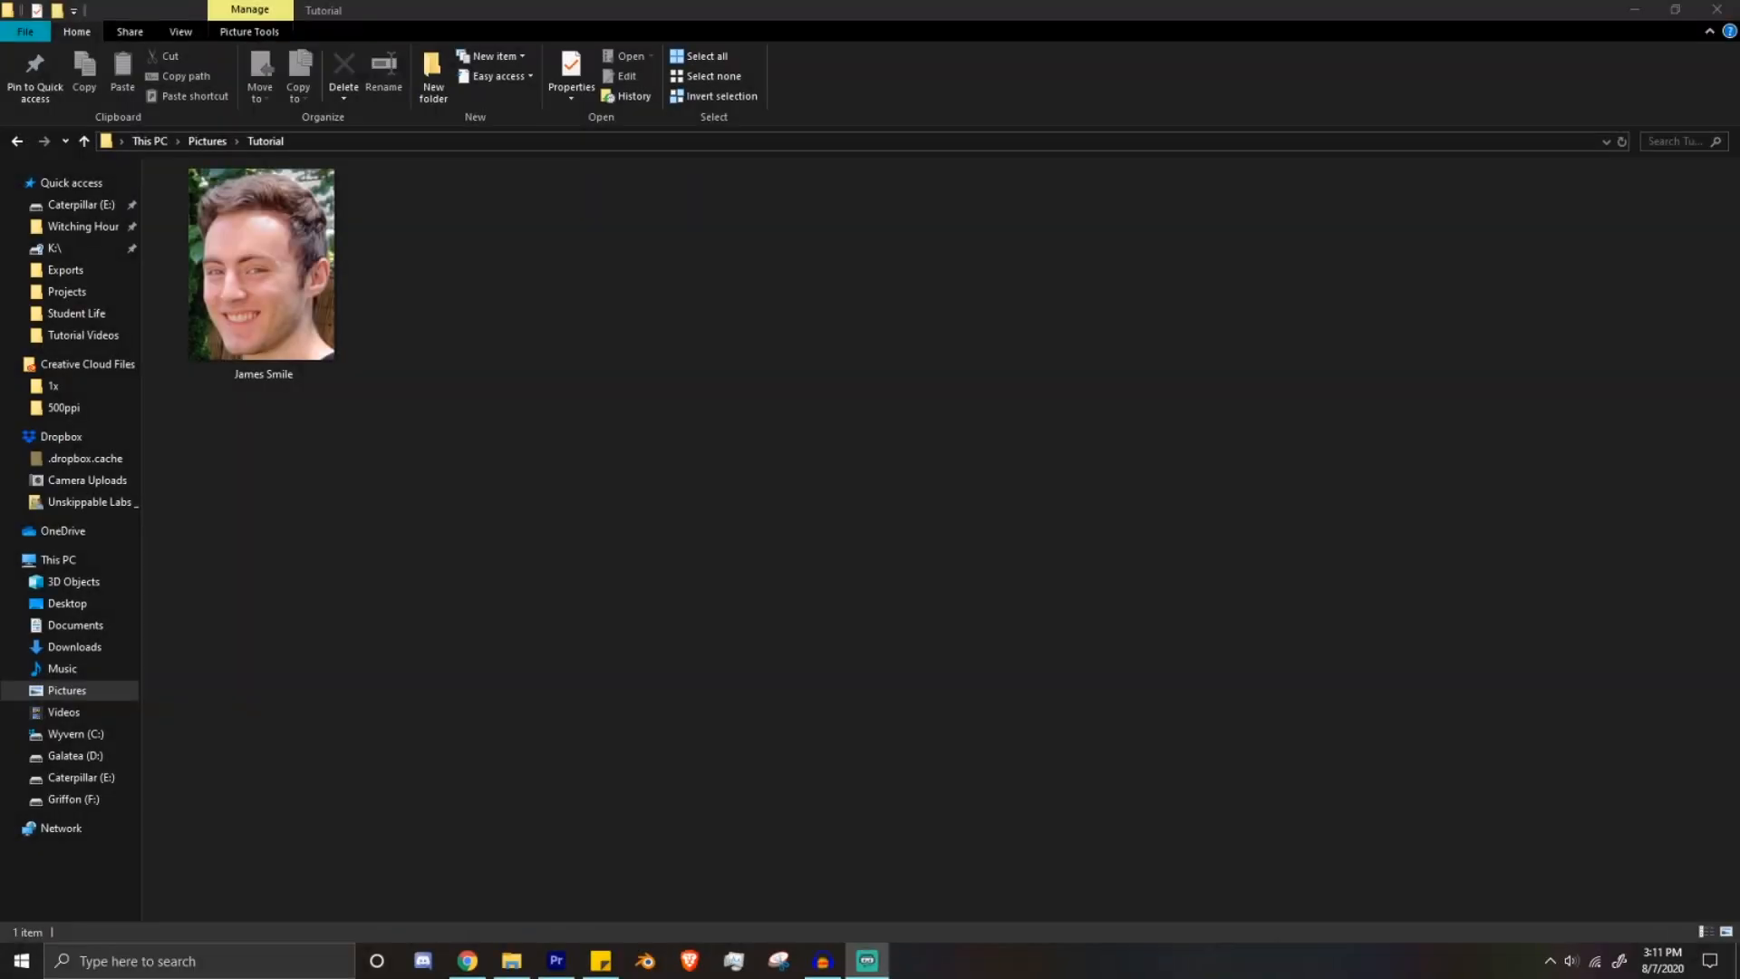
Step: Open the James Smile photo with Audacity via the Open with submenu
click(263, 264)
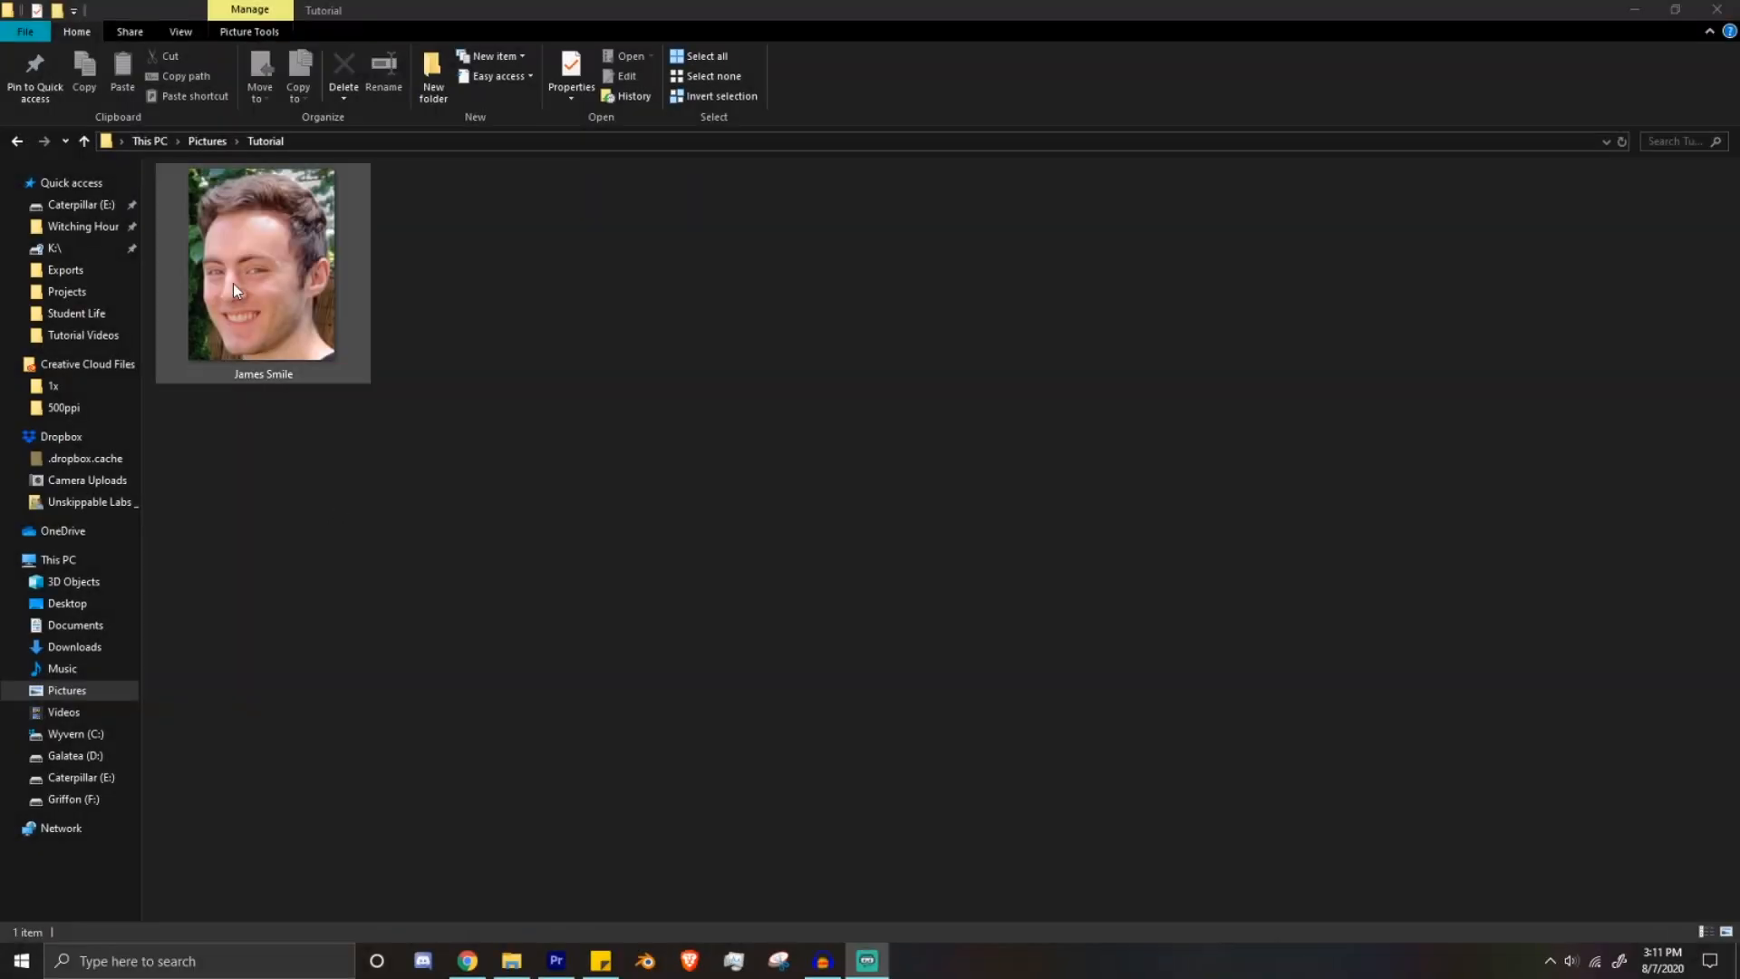
right_click(263, 266)
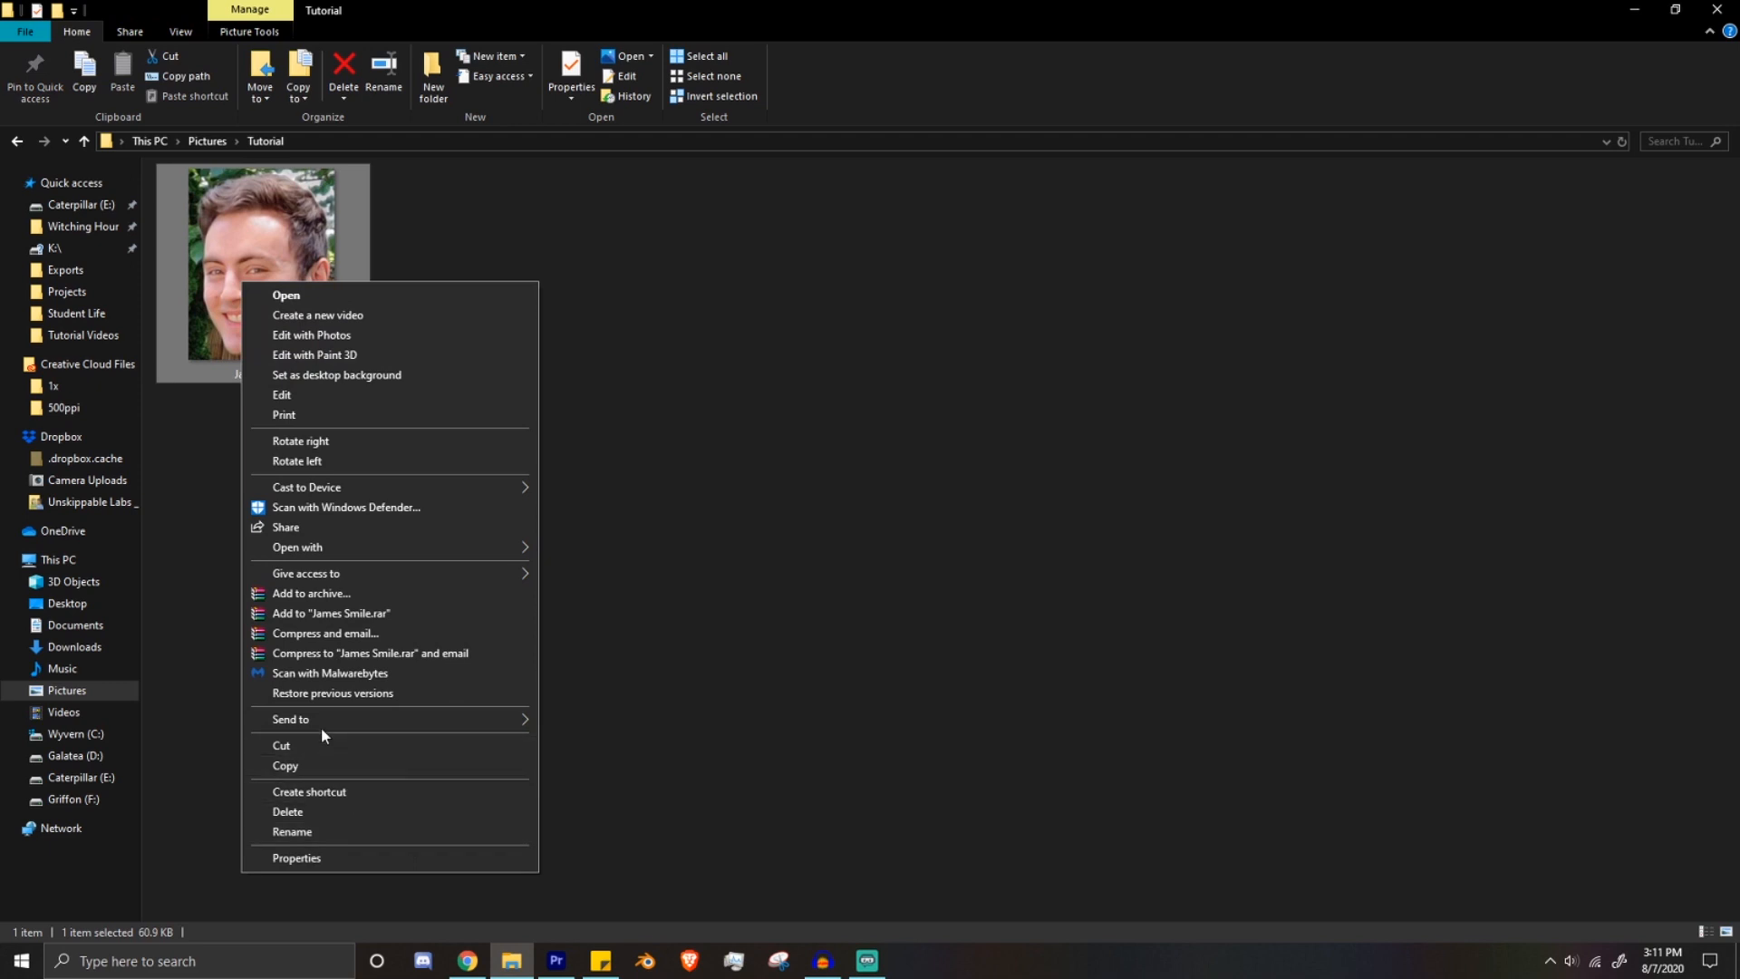
click(297, 556)
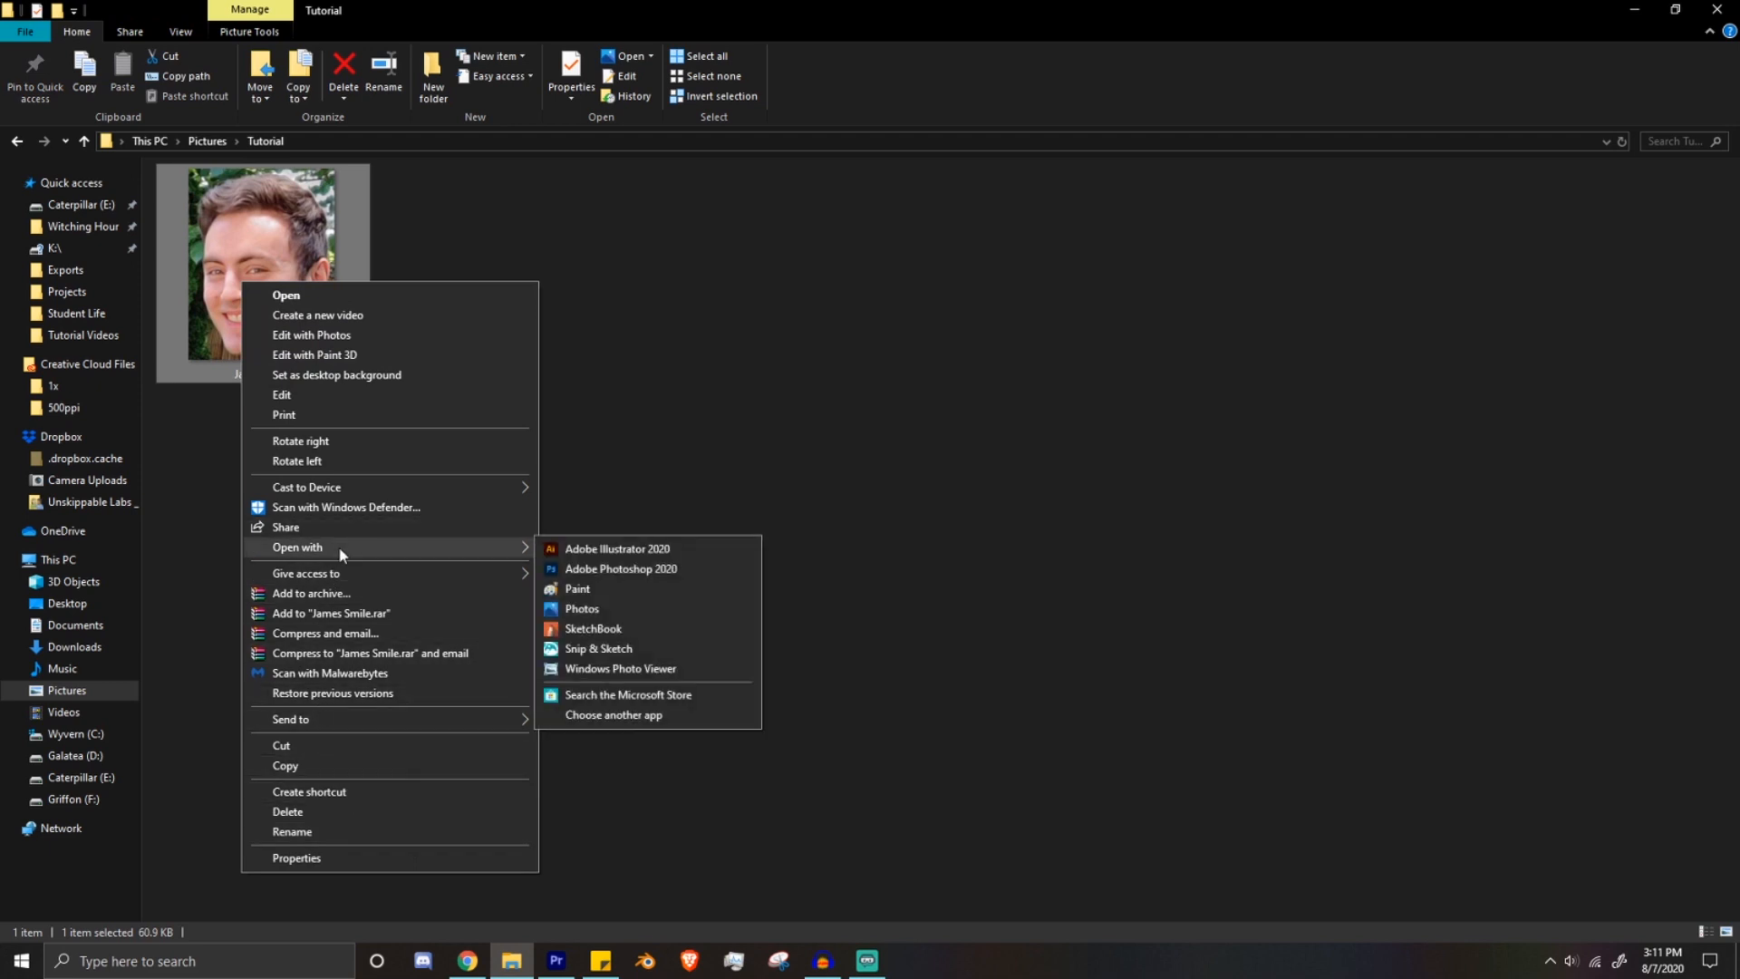
click(620, 569)
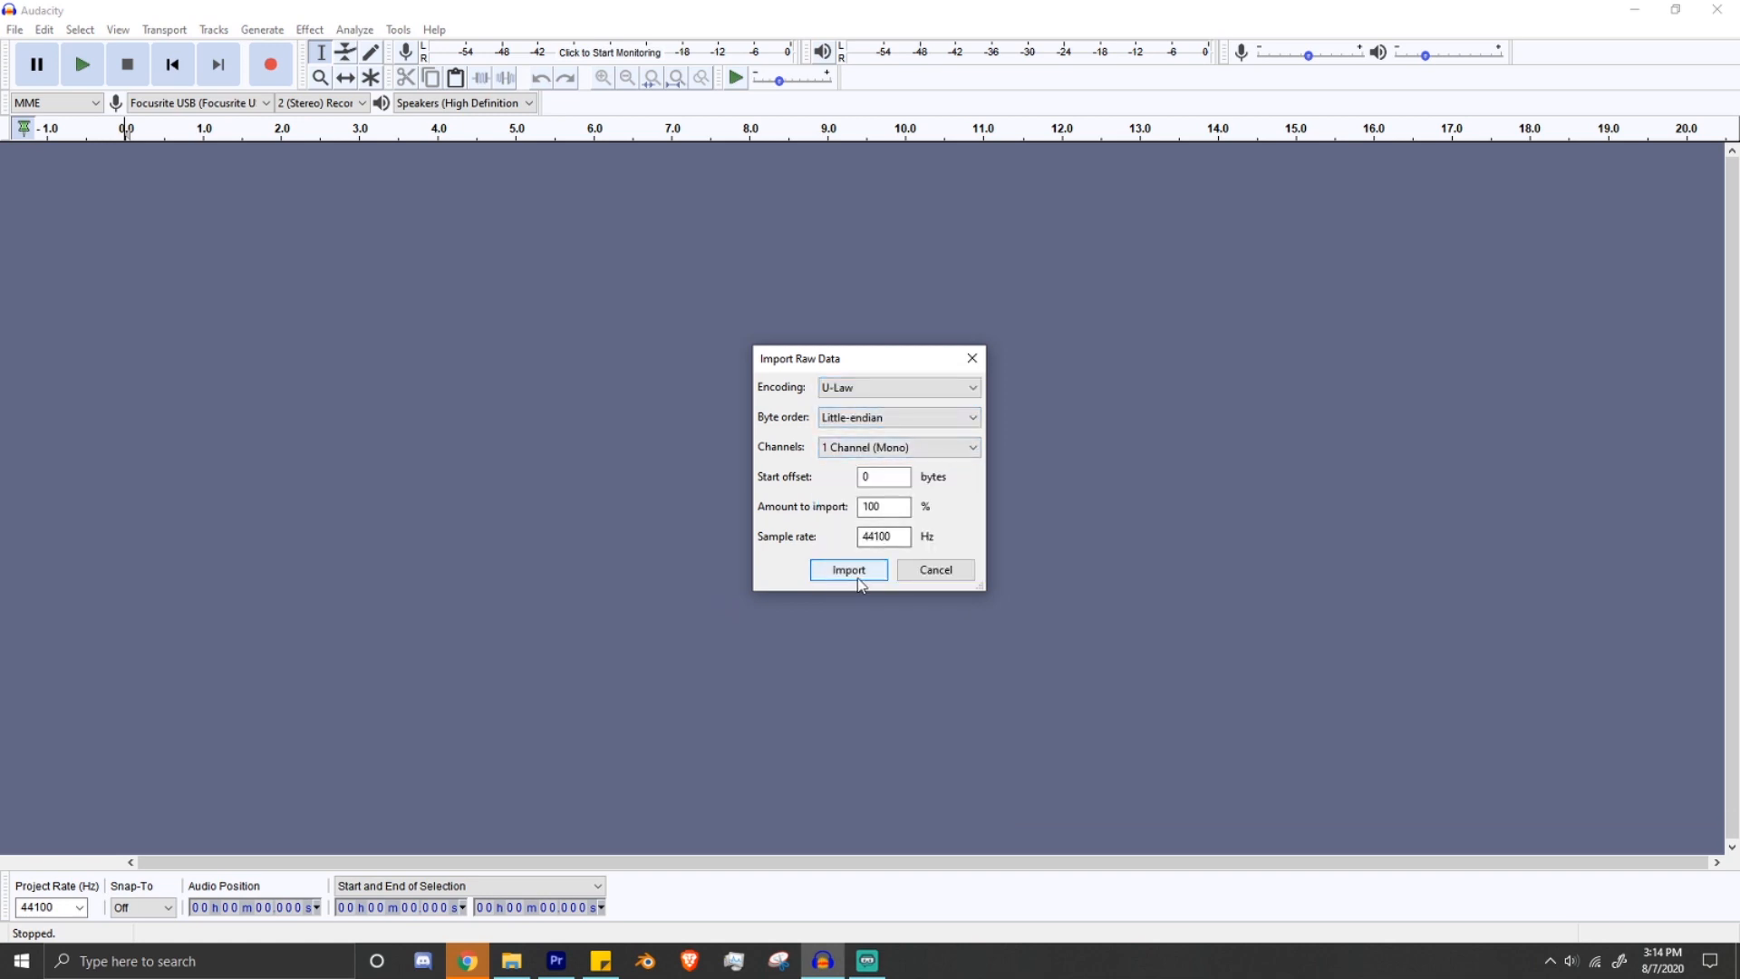
Step: Import the photo as raw U-Law mono 44100 Hz audio and apply the Echo effect
click(849, 569)
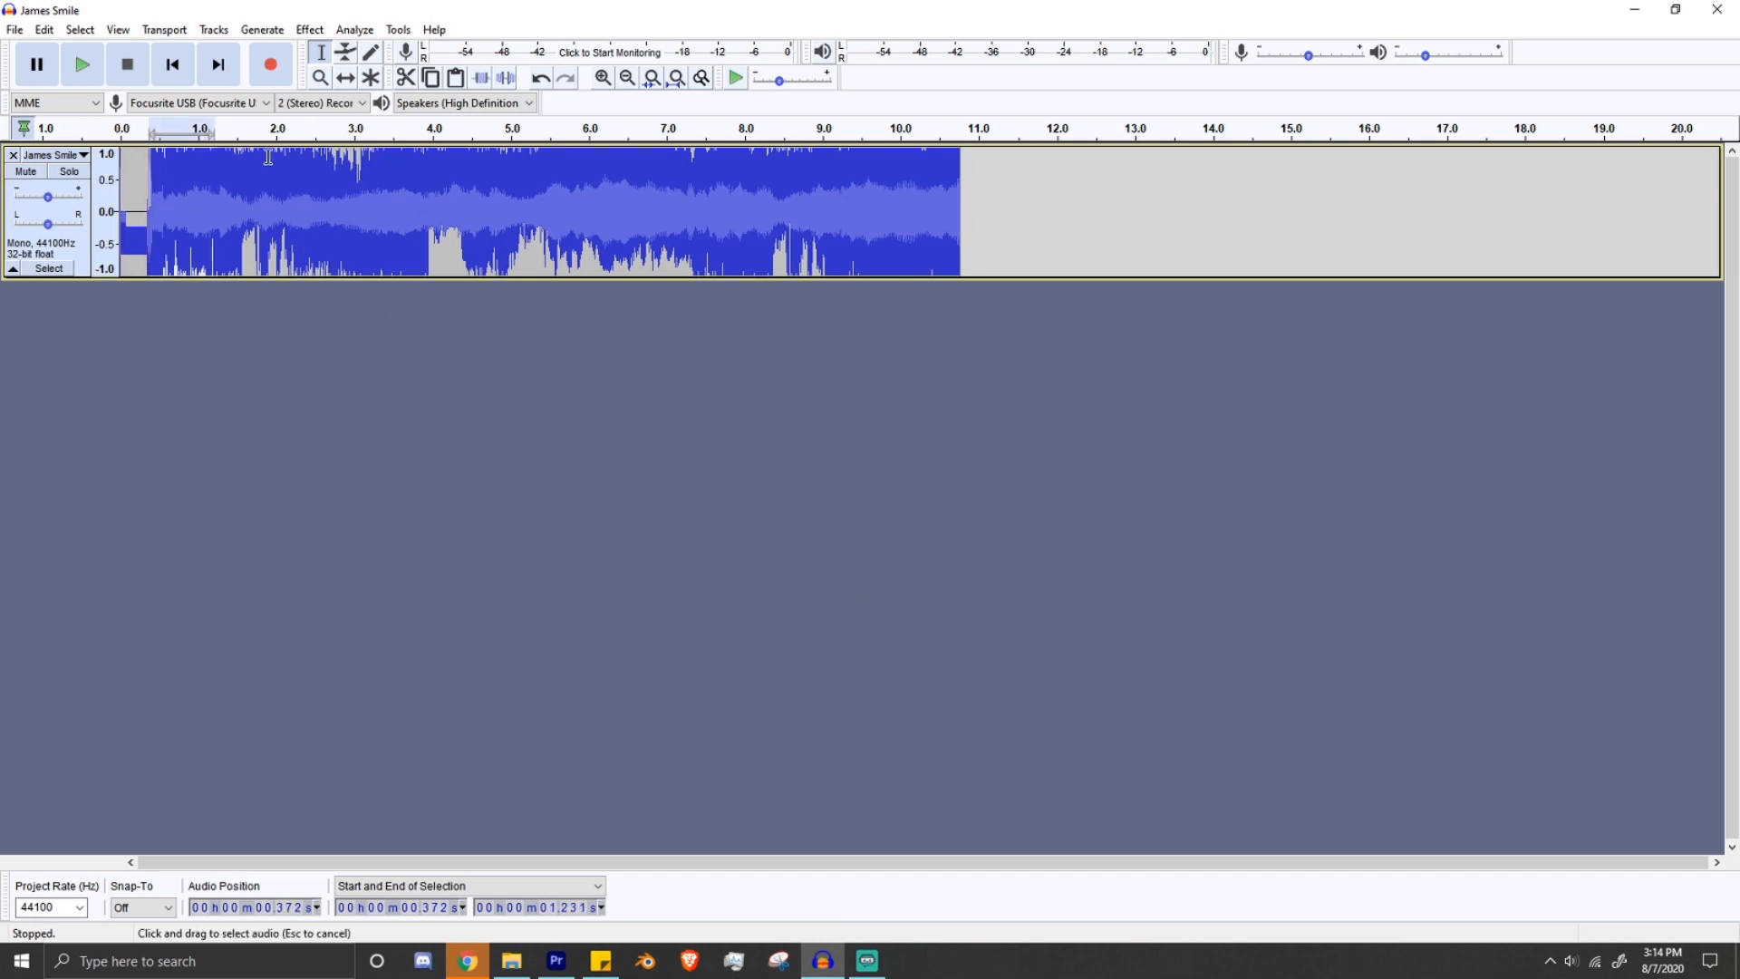
click(310, 29)
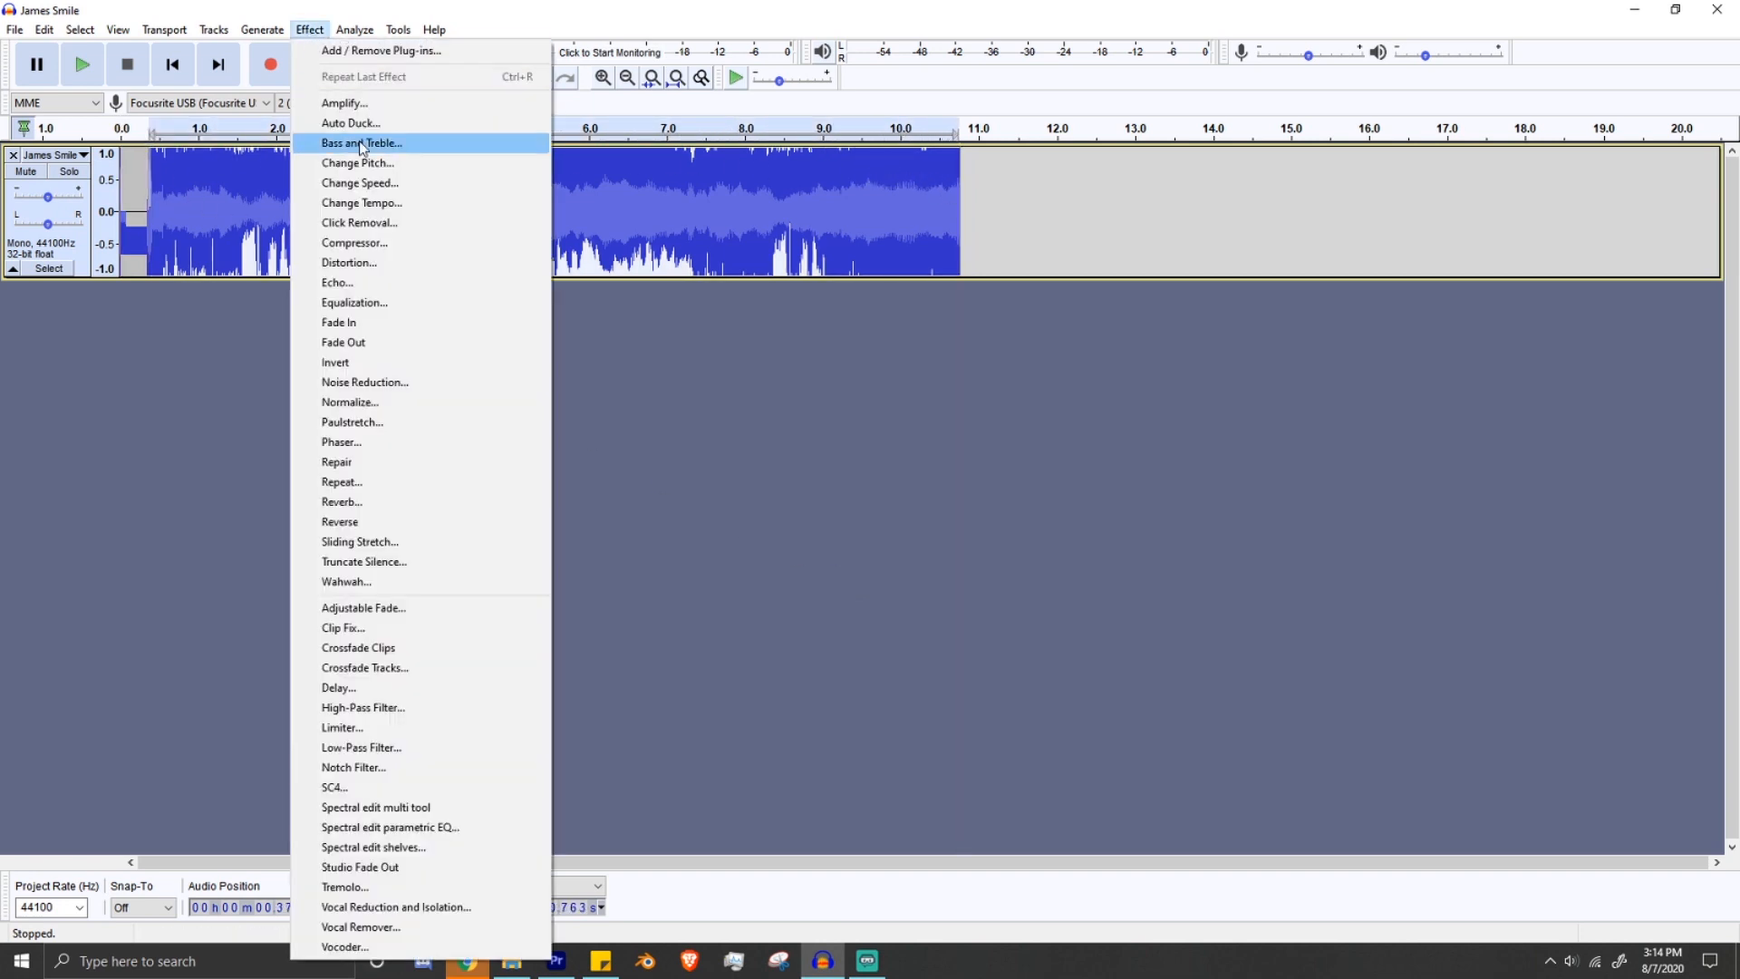
click(337, 282)
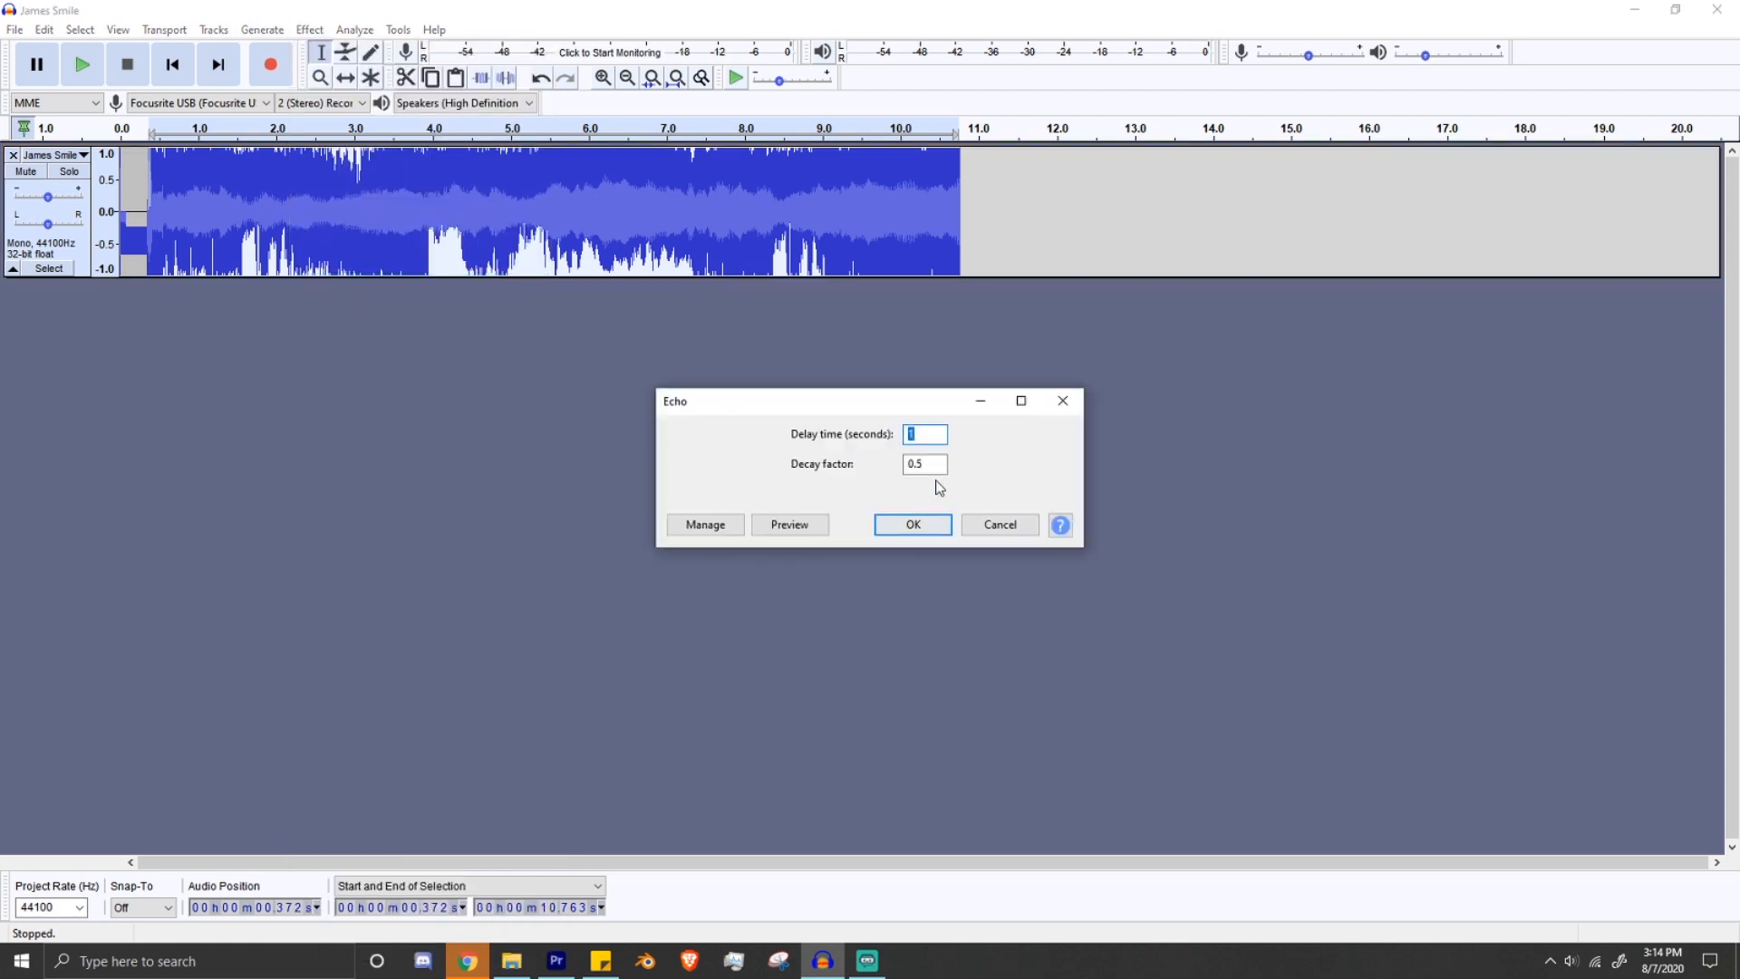
click(310, 29)
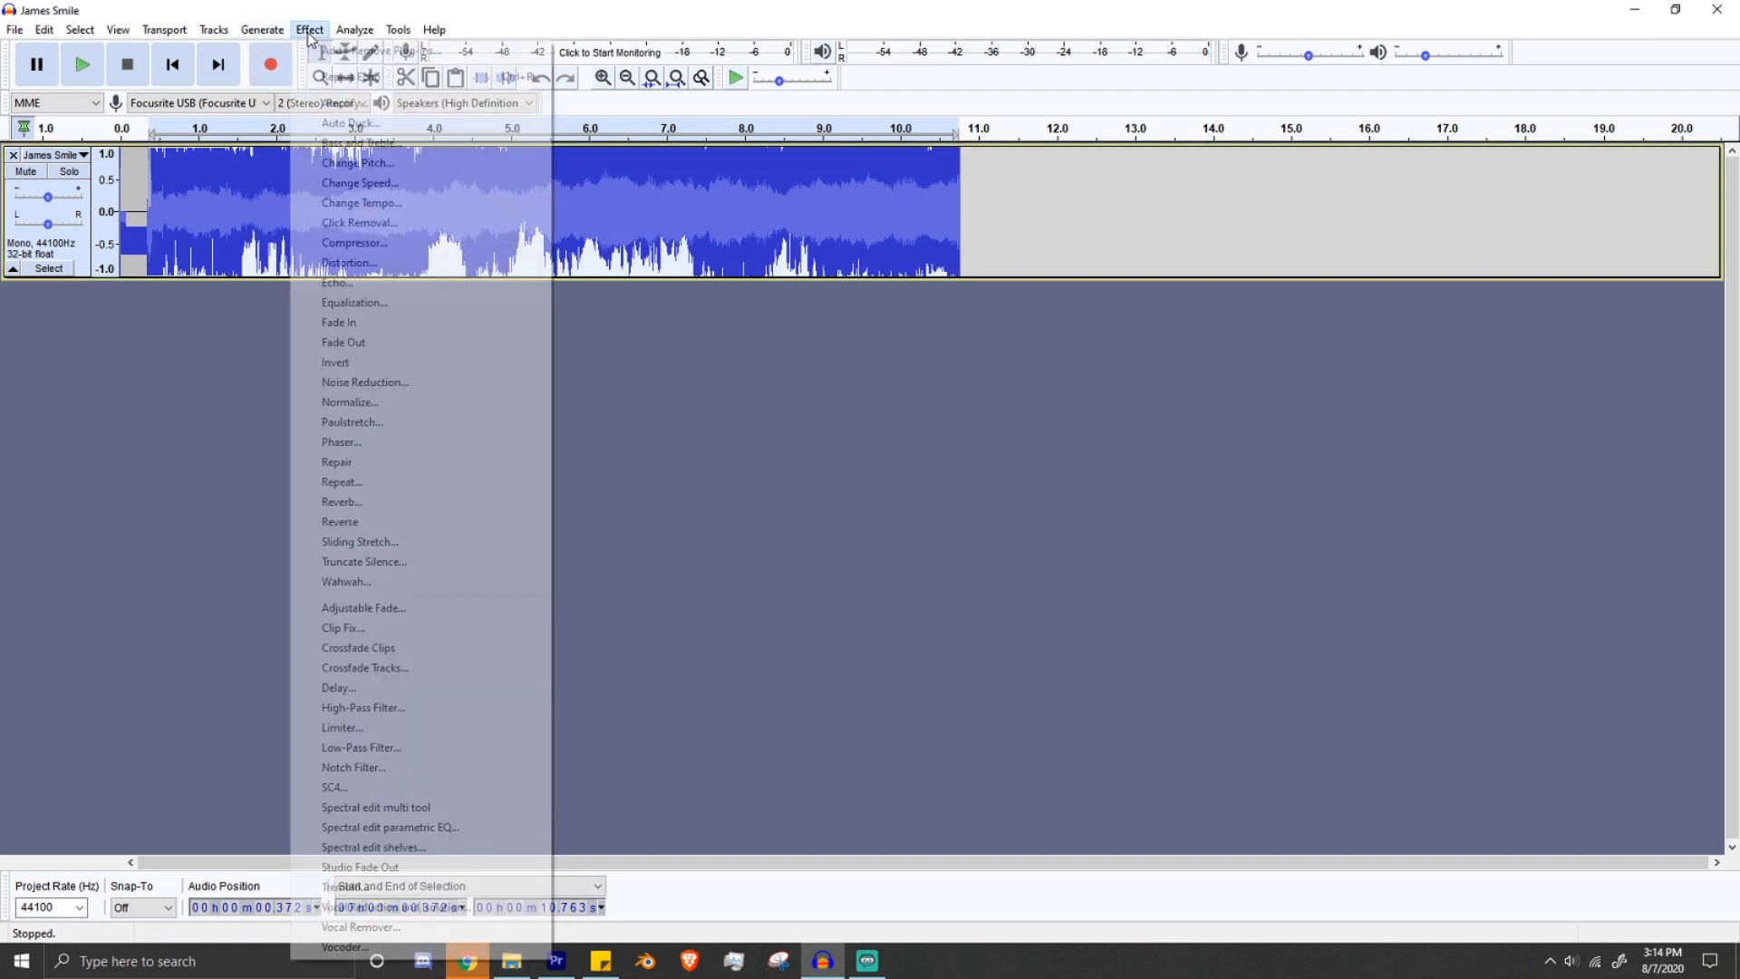
Step: Apply the Wahwah effect to the imported track
click(345, 582)
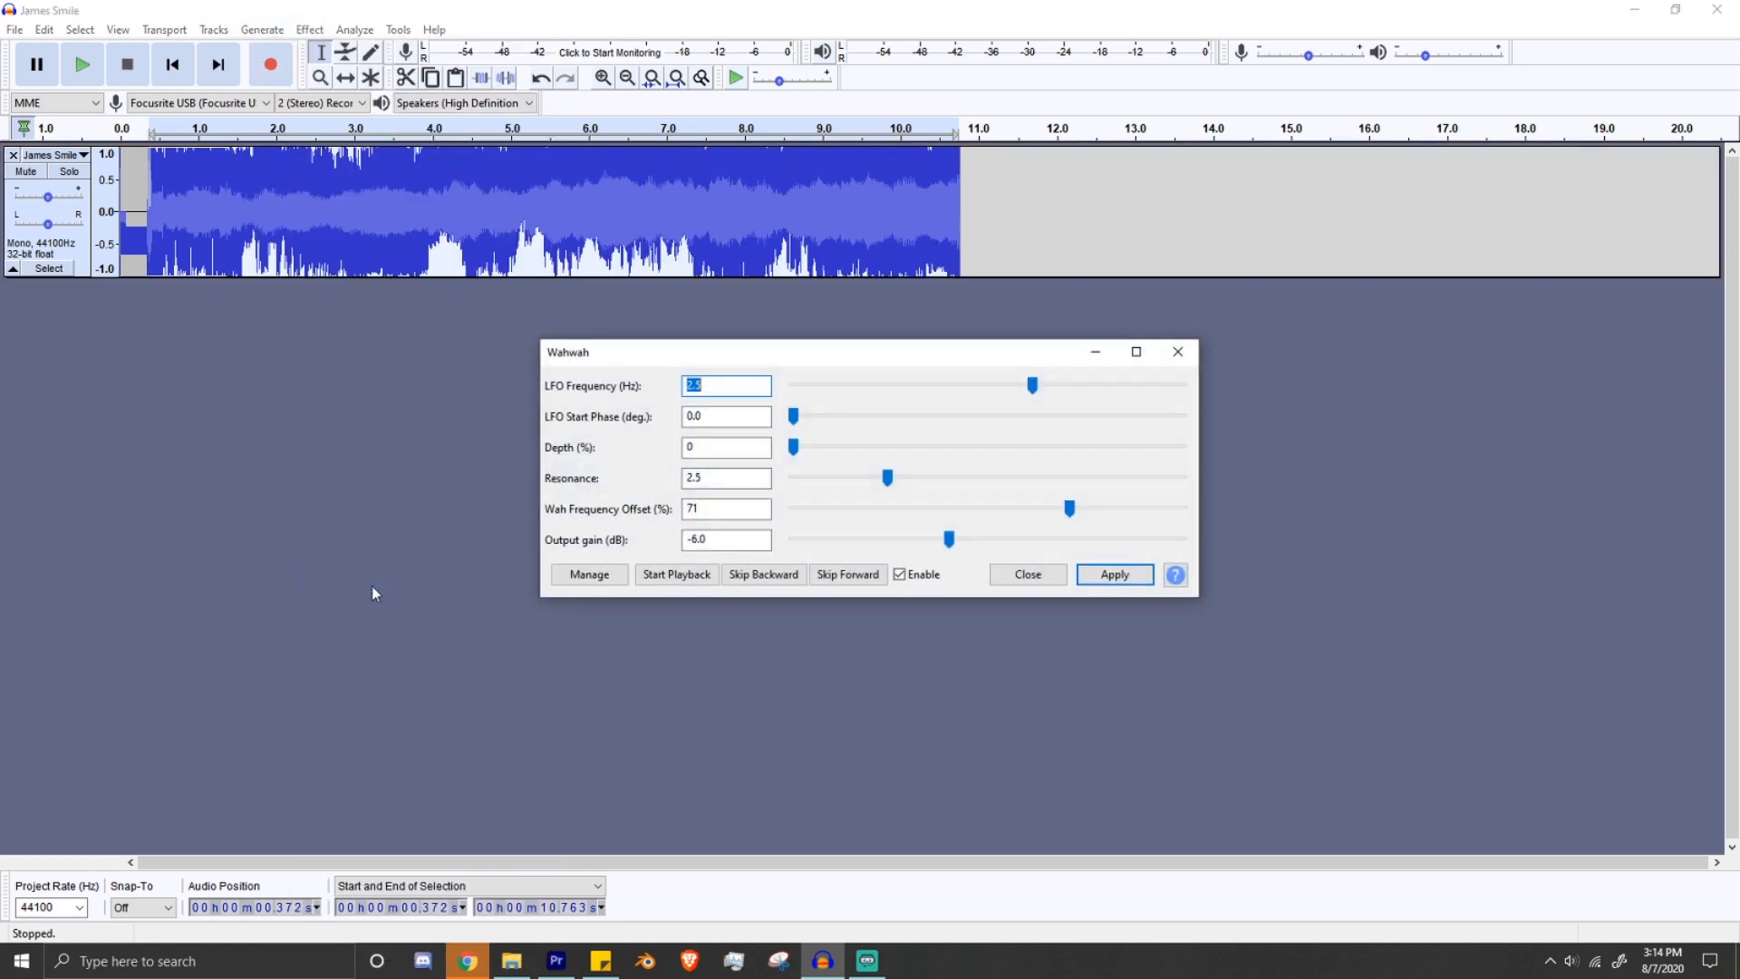
click(1114, 574)
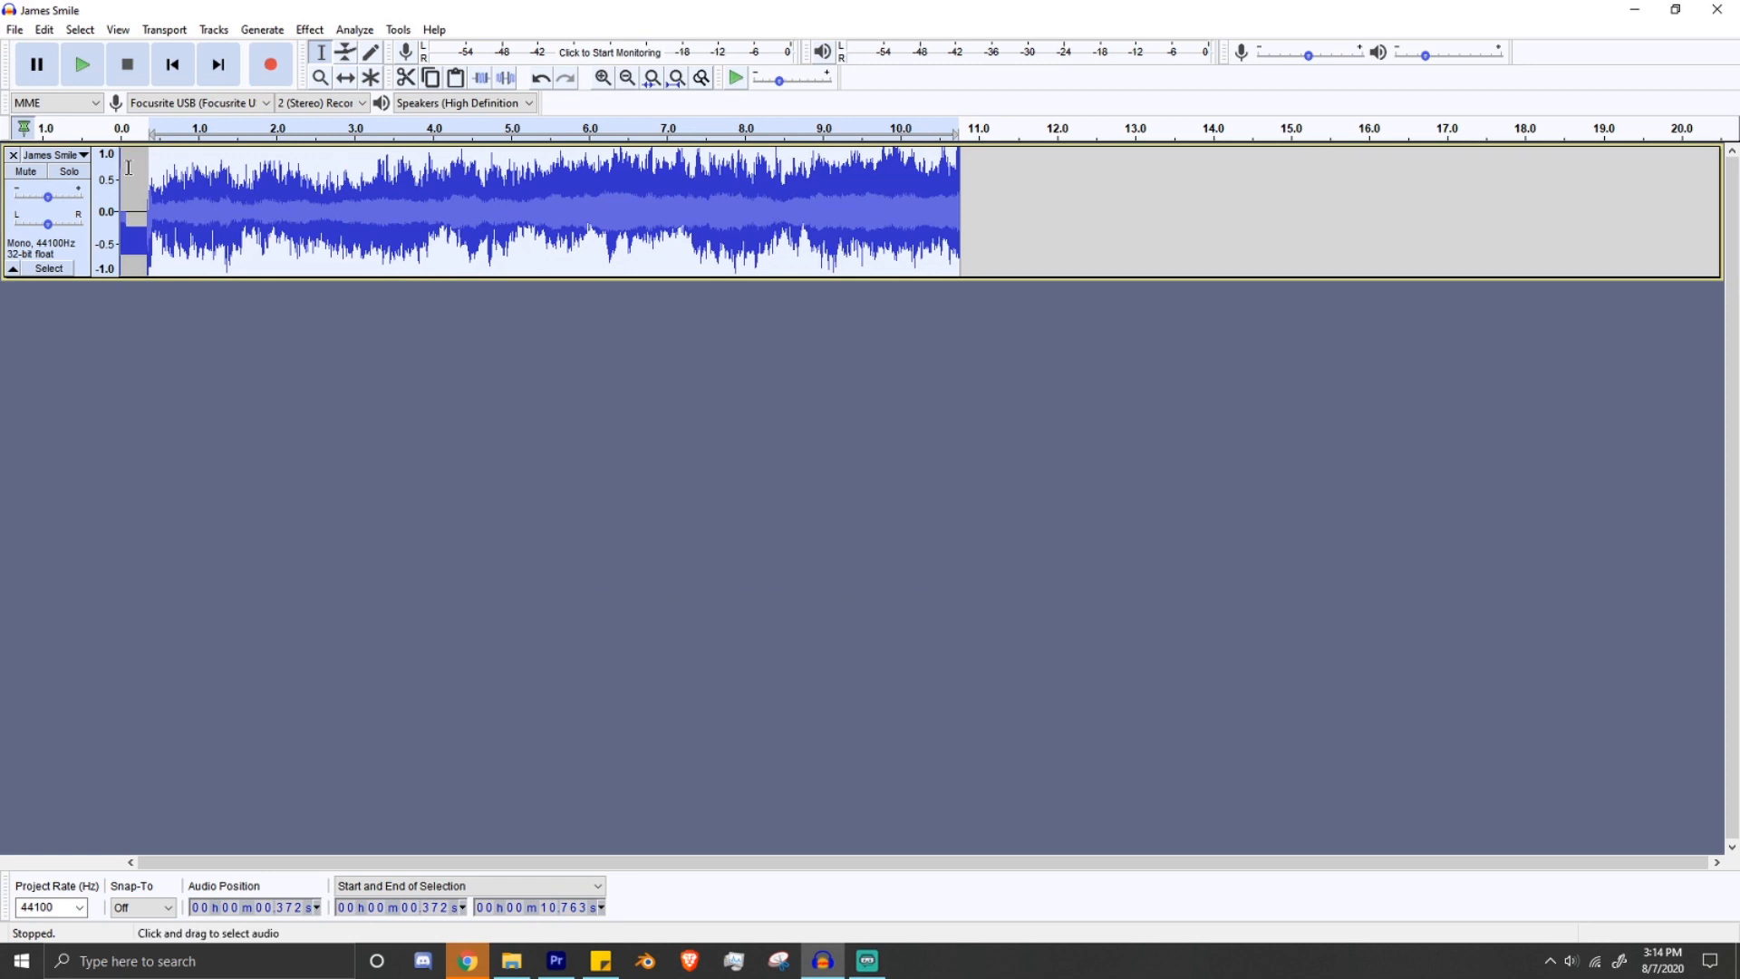
Step: Export the selected audio as 'James Smile Glitch.png' using the Other uncompressed files type
click(14, 29)
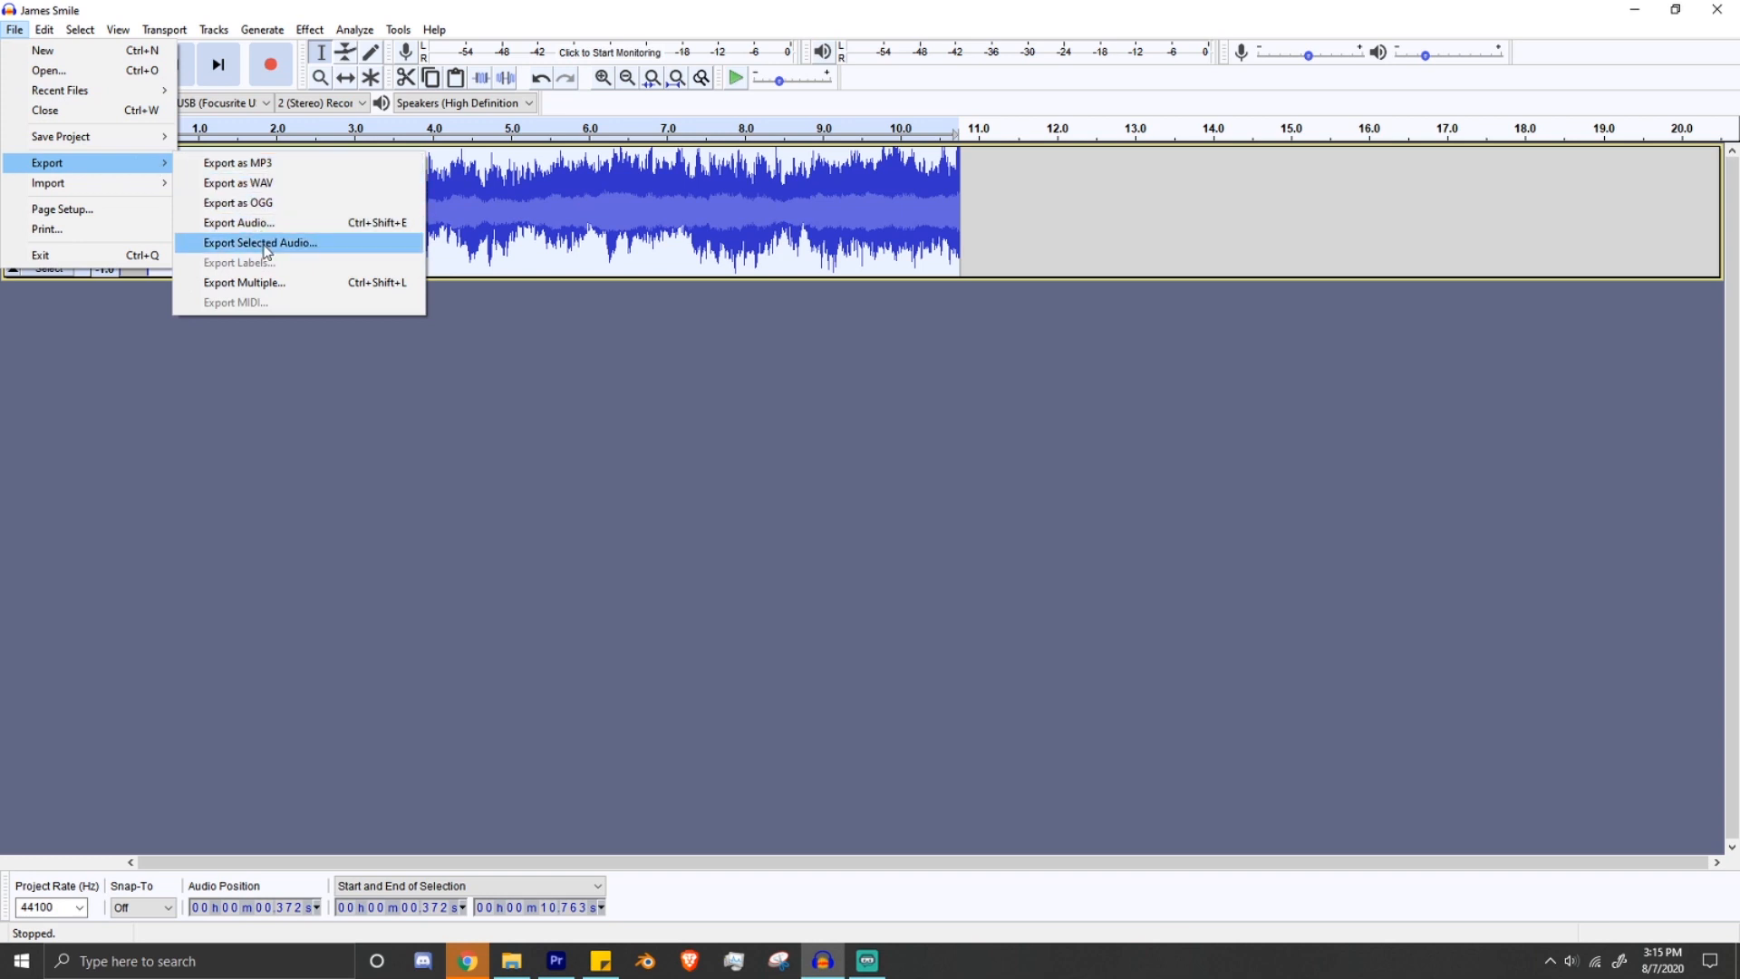
click(261, 242)
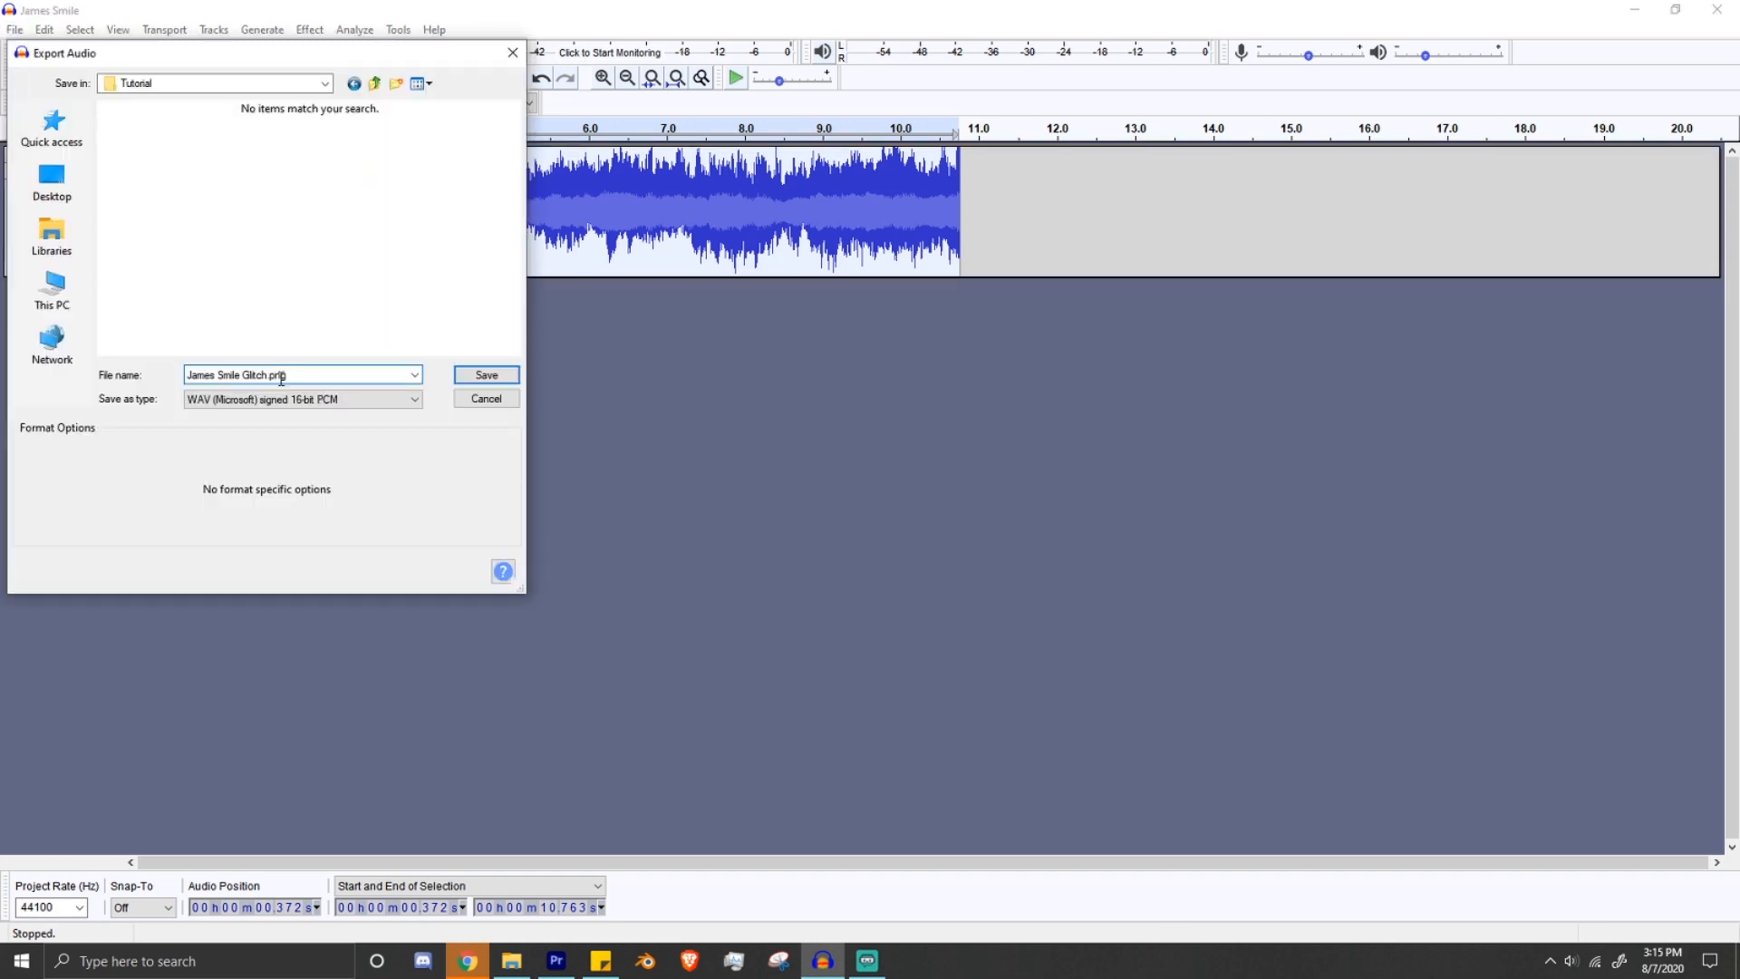
click(302, 399)
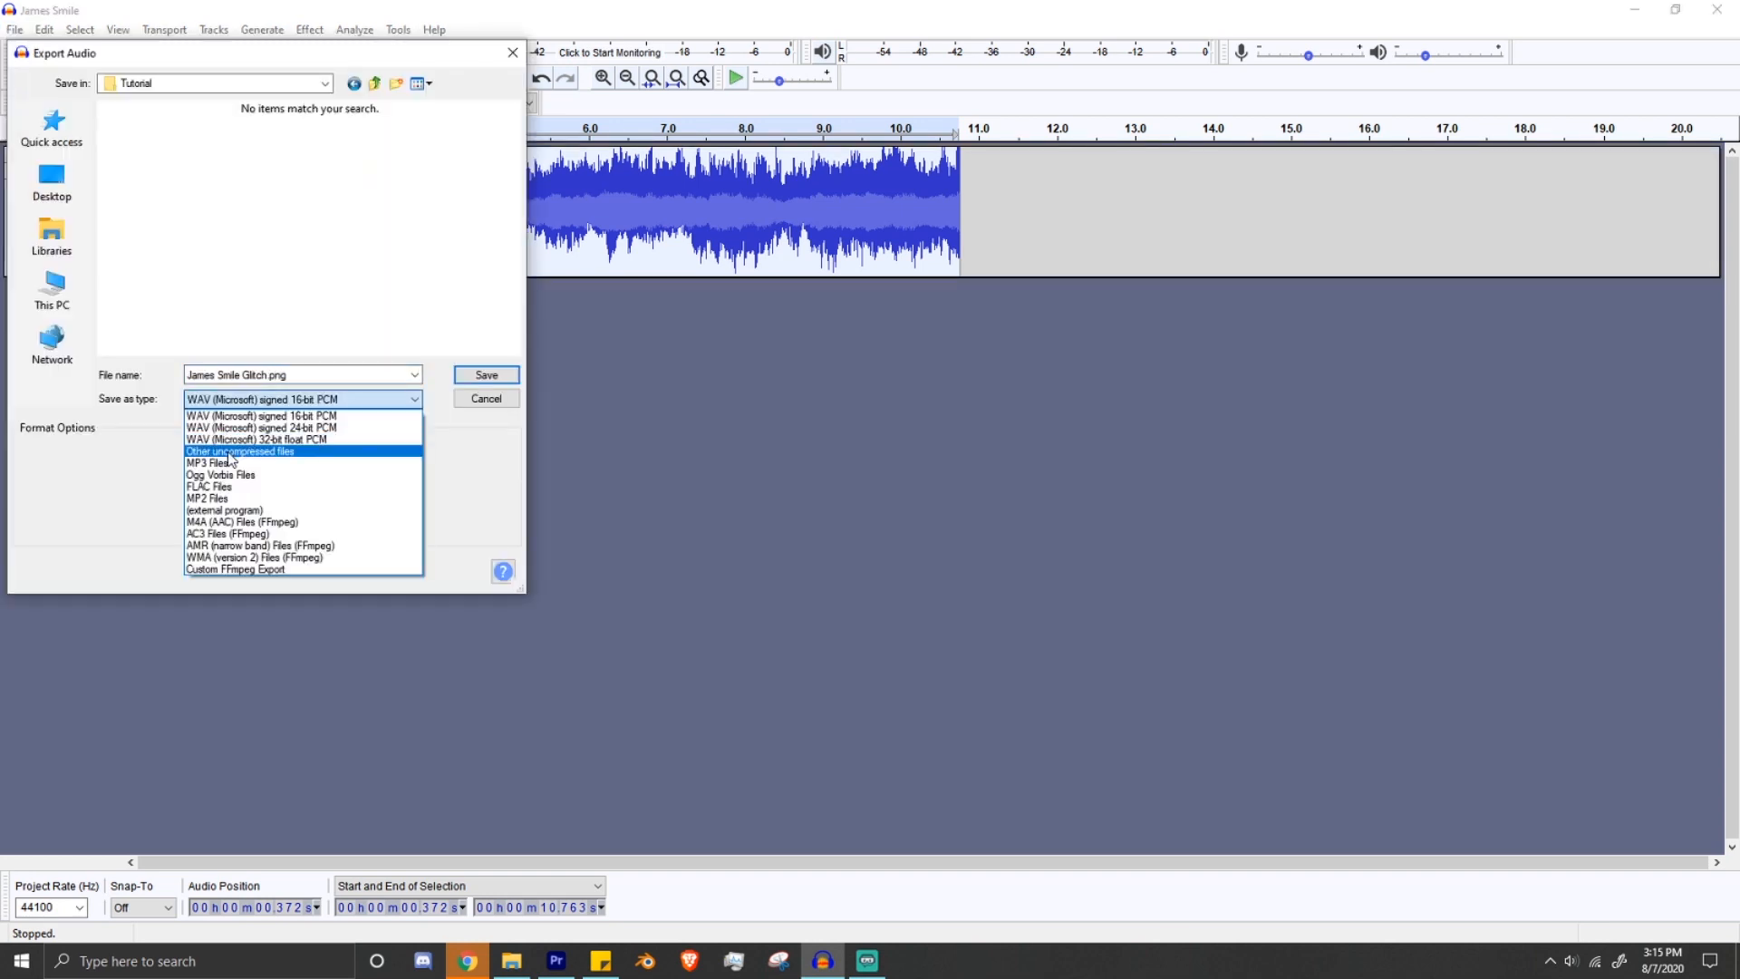
click(241, 450)
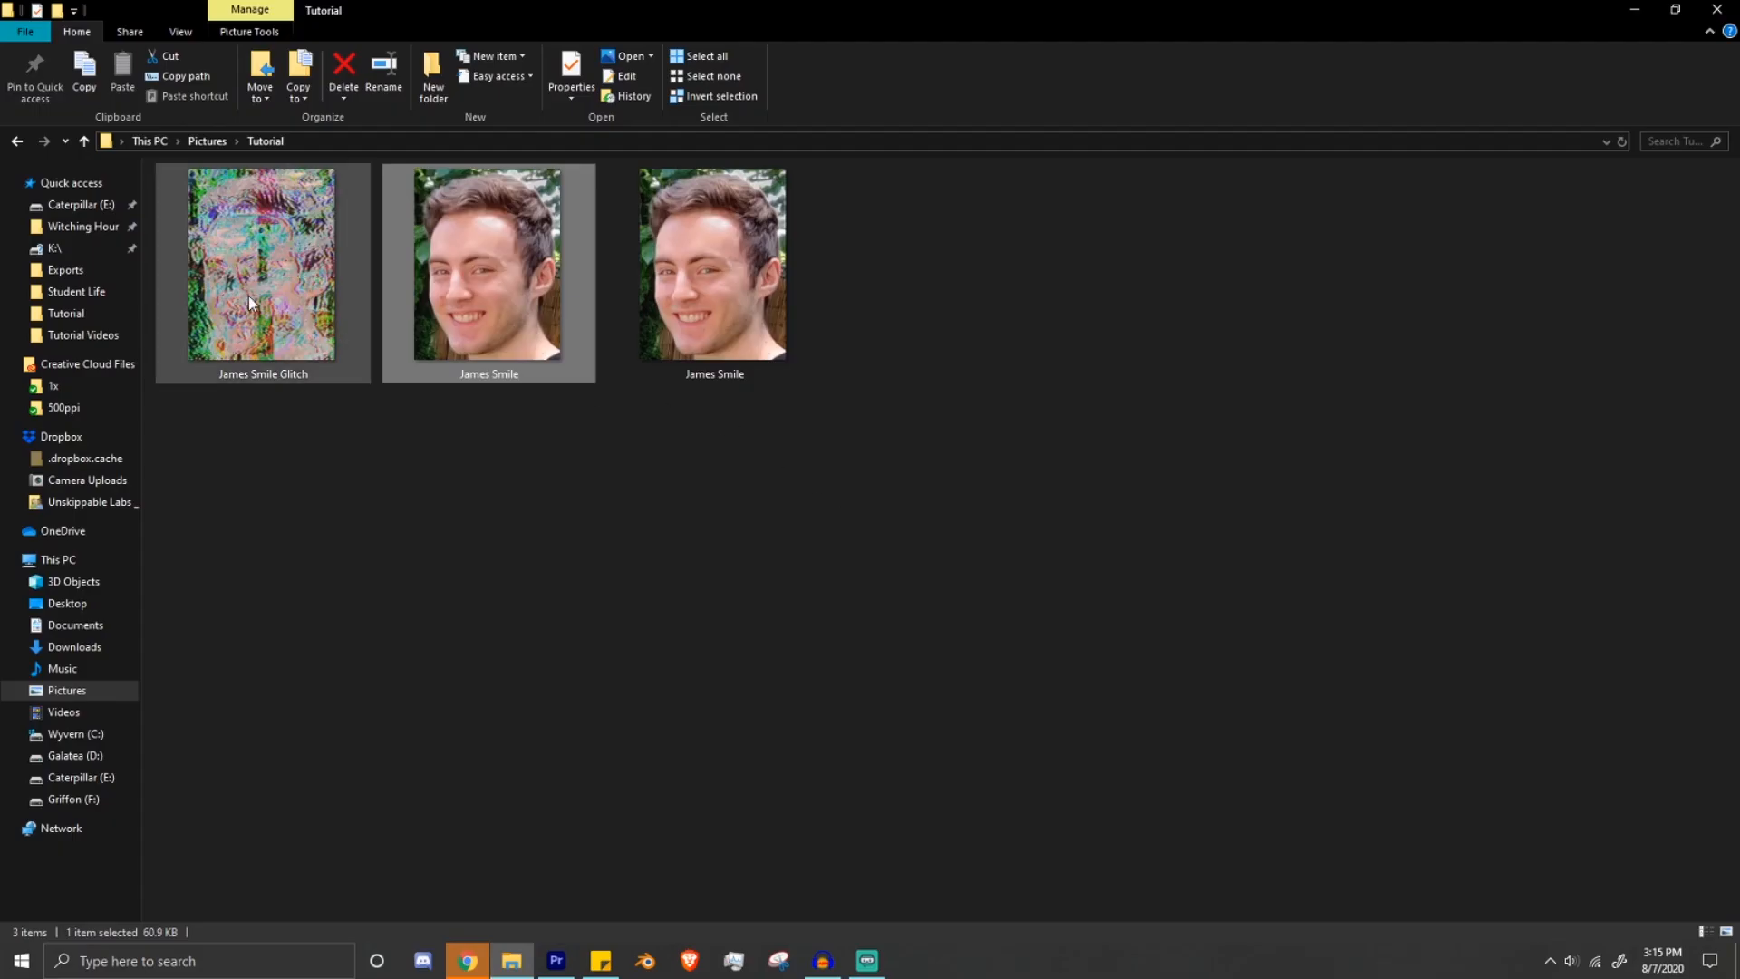
Step: View James Smile Glitch in Photos as a distorted image, then close the viewer
double_click(262, 263)
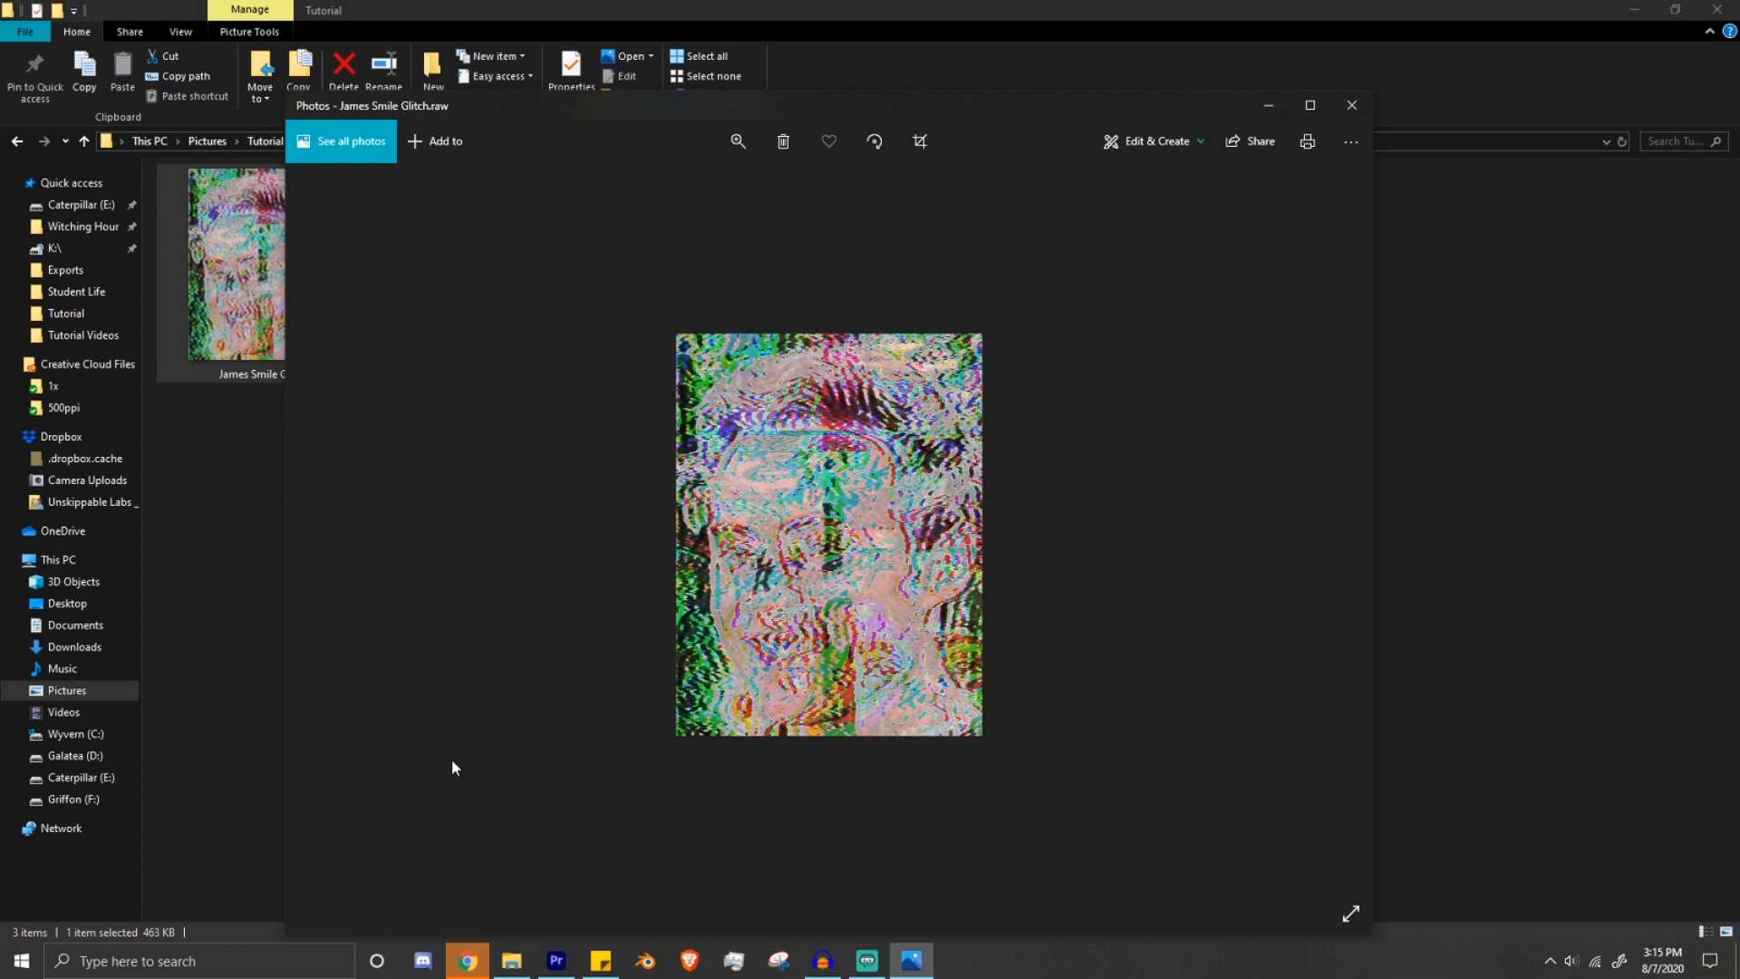
mouse_move(469, 753)
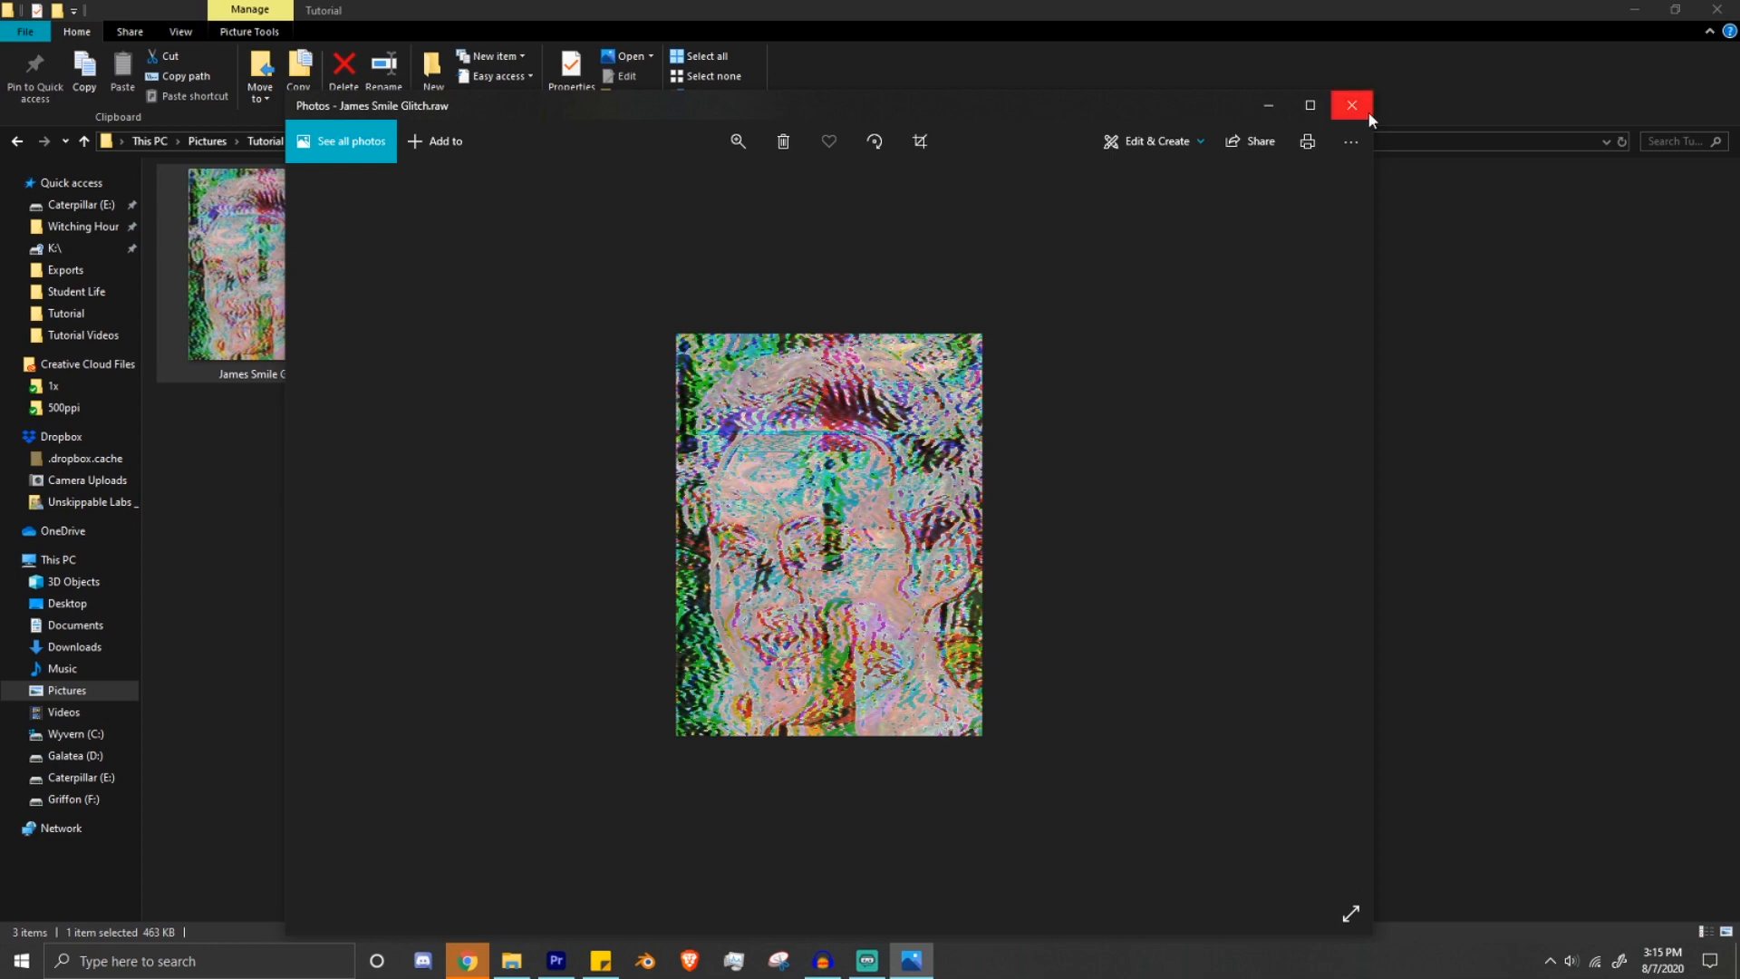
click(1351, 105)
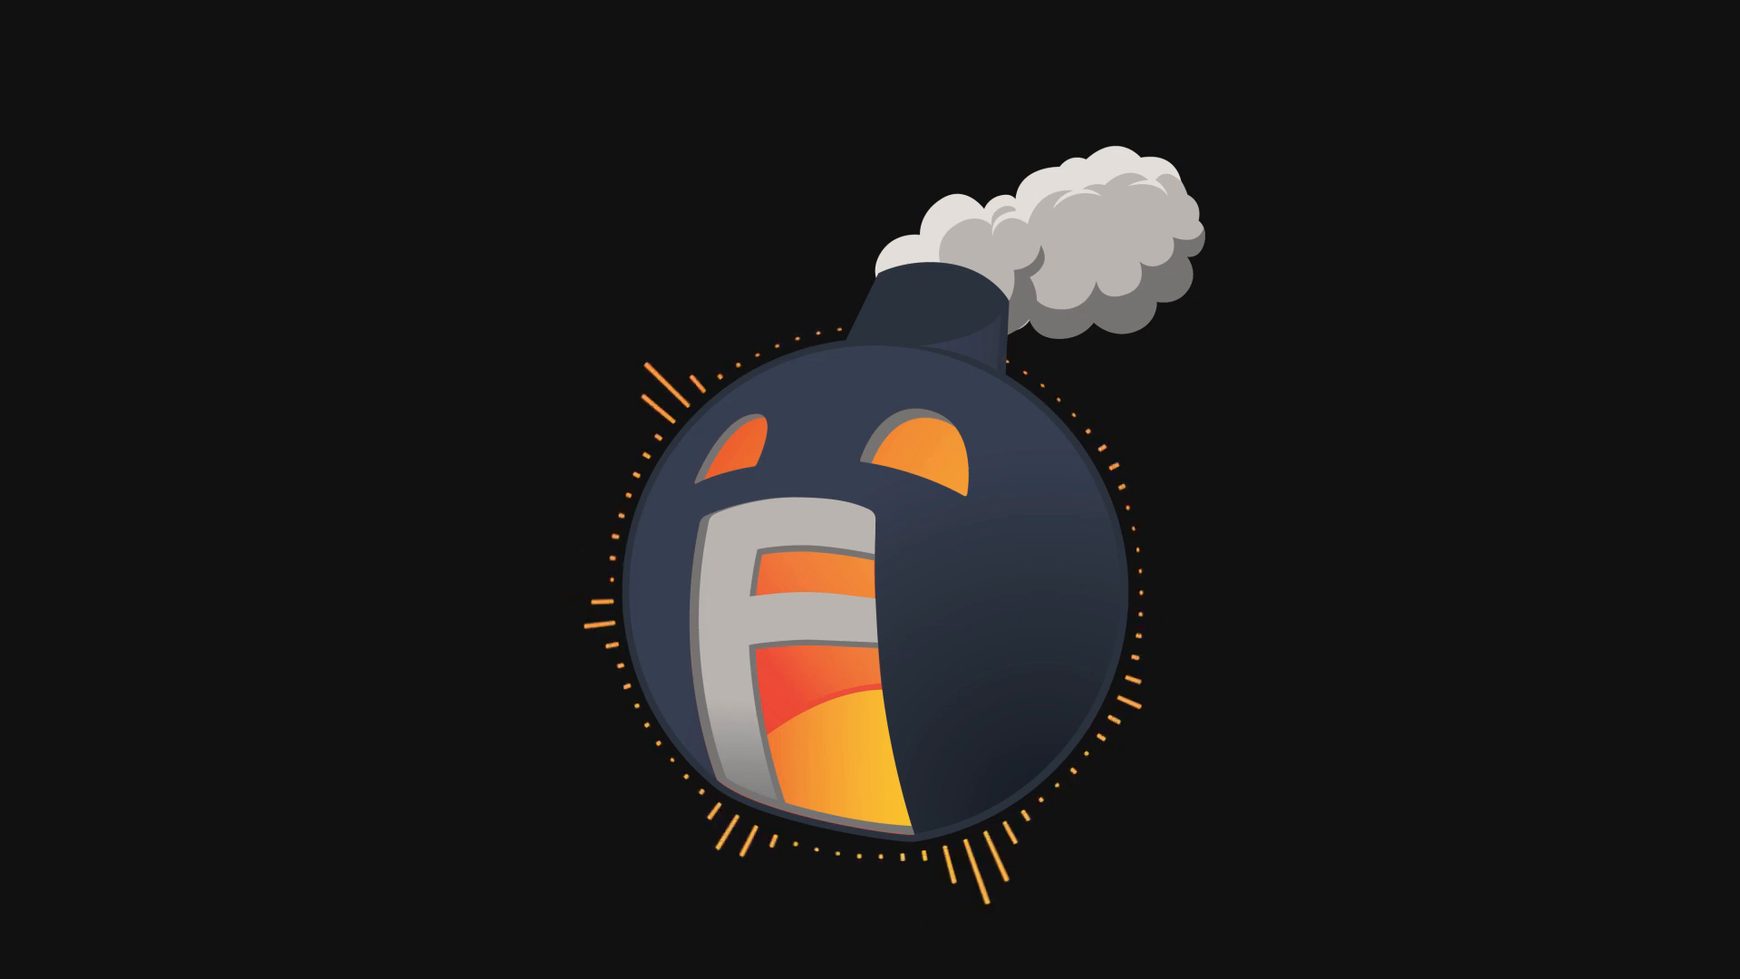